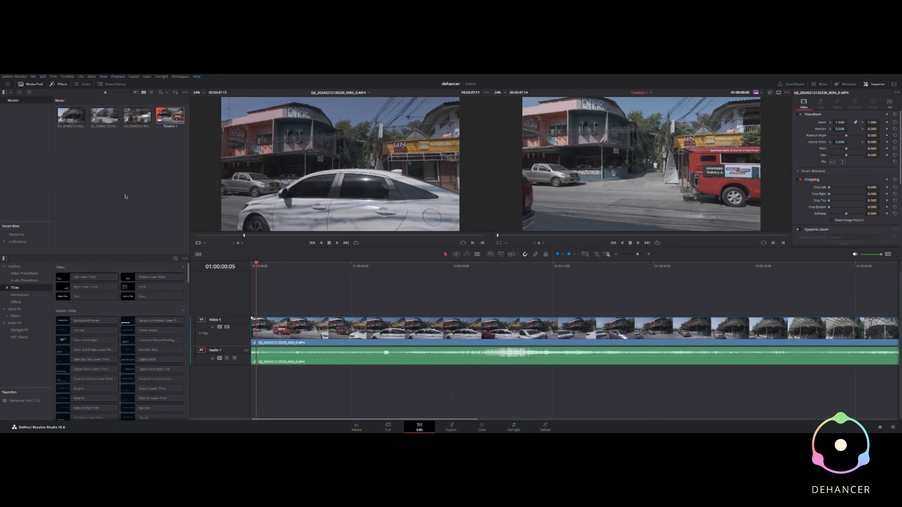
mouse_move(134, 200)
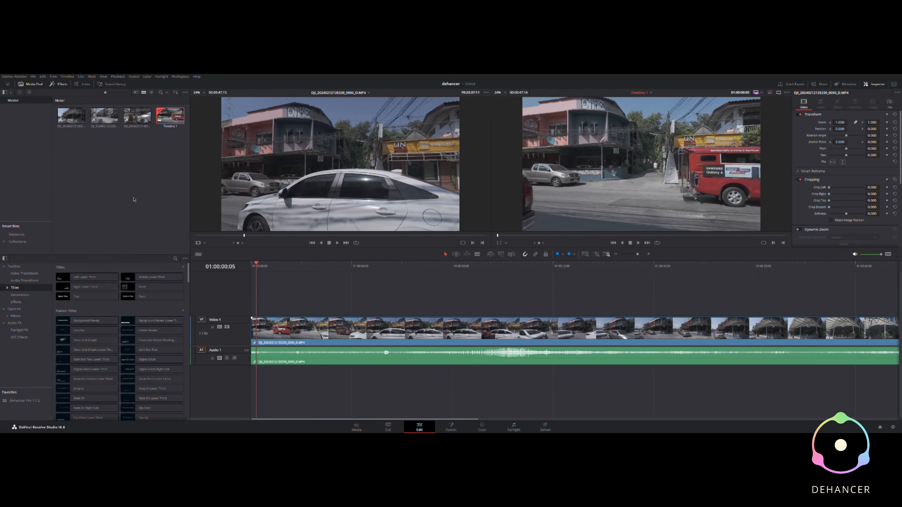
mouse_move(500, 174)
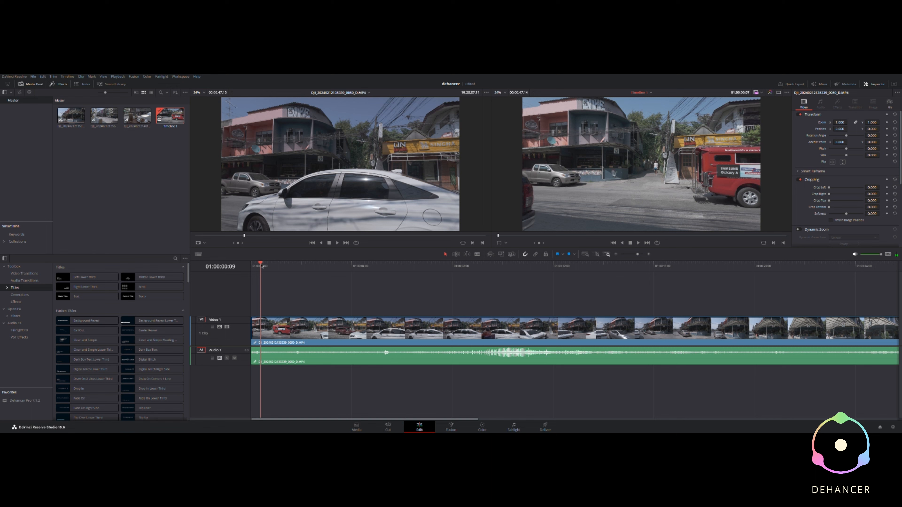
Step: Switch to the Color page and scroll the OpenFX Library down to Film Emulation > Dehancer Pro 7.1.2
left_click(443, 263)
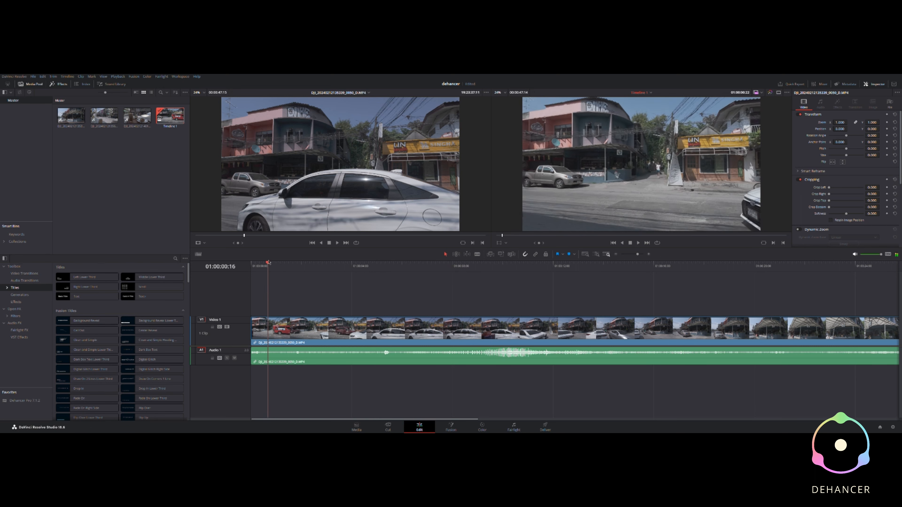
left_click(481, 426)
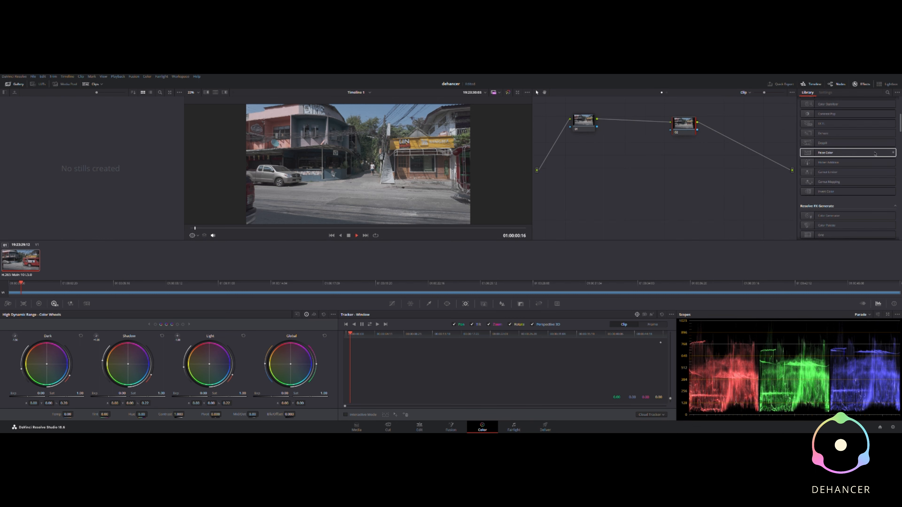
scroll("down", 3)
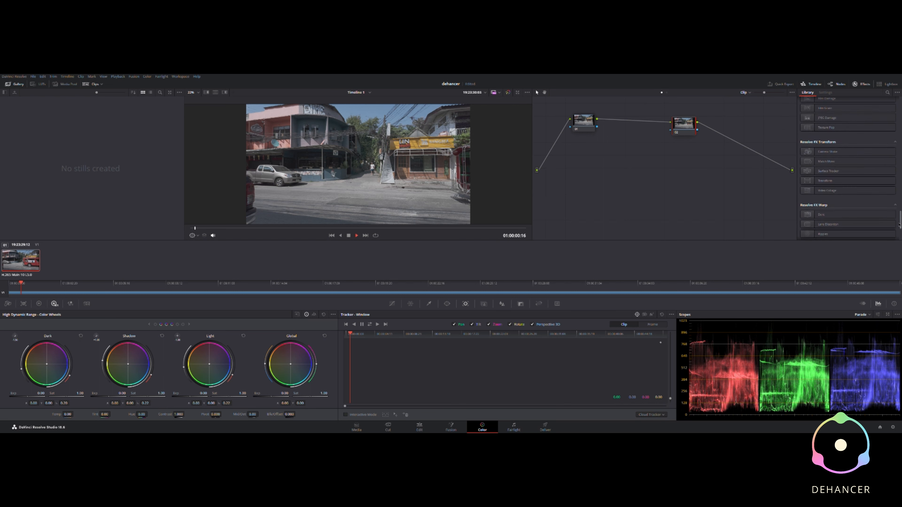
scroll("down", 3)
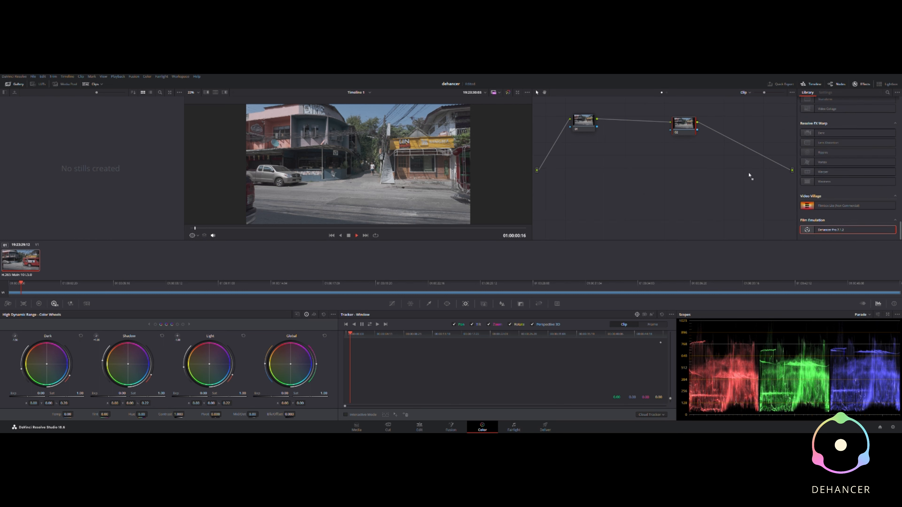
mouse_move(722, 136)
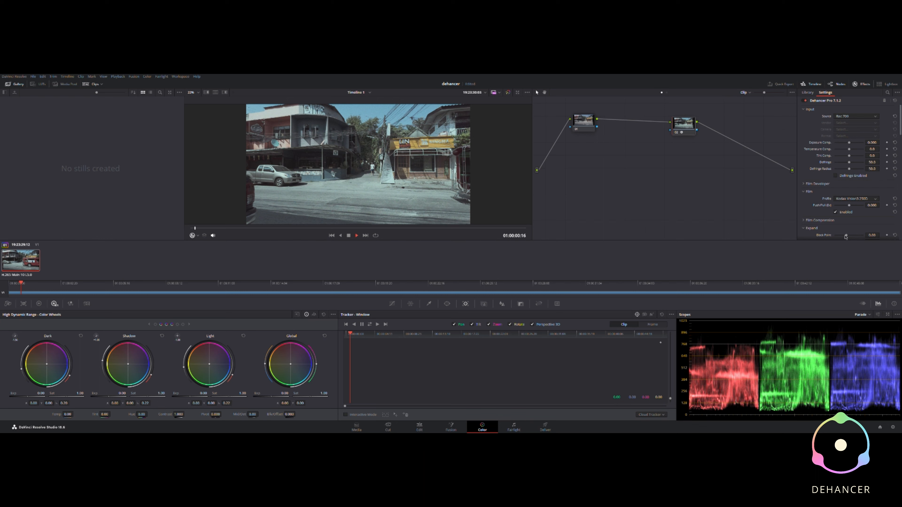
Step: Apply Dehancer Pro to node 02, try Kodak Portra, then return the Film Profile to Kodak Vision3
left_click(856, 199)
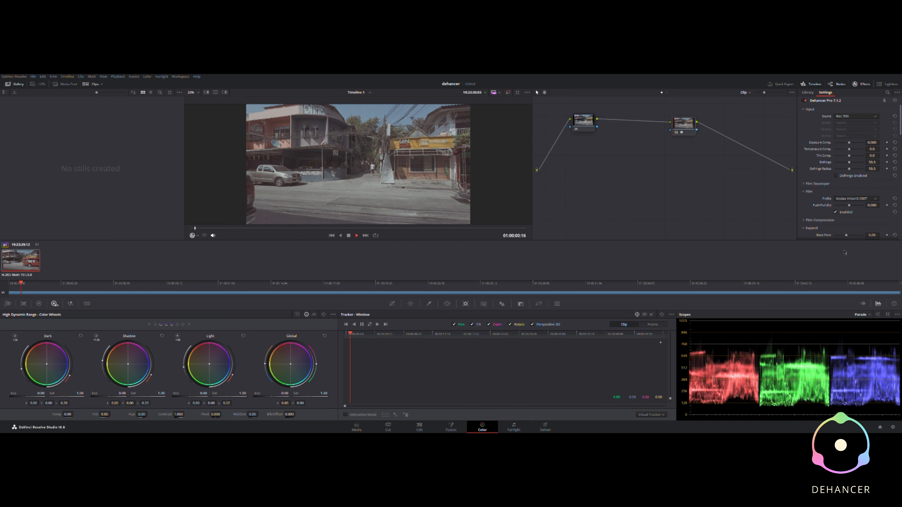
mouse_move(712, 196)
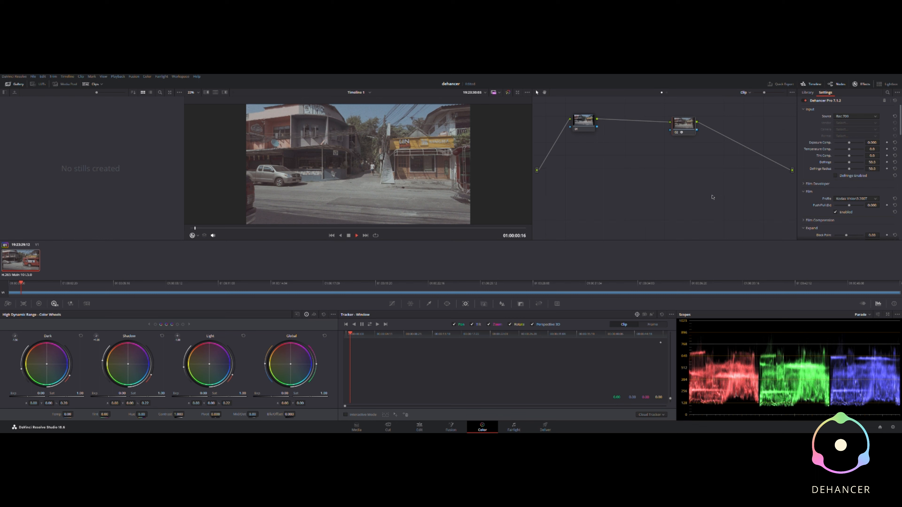
mouse_move(379, 178)
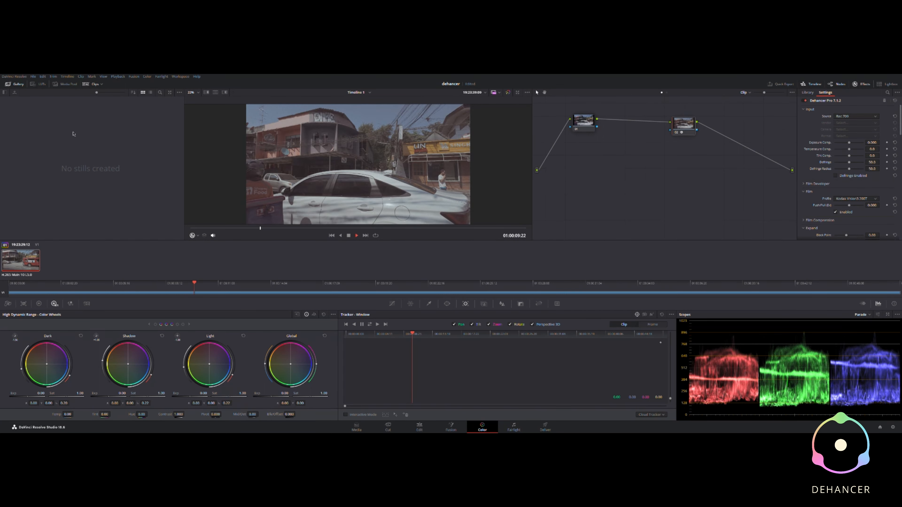
mouse_move(68, 103)
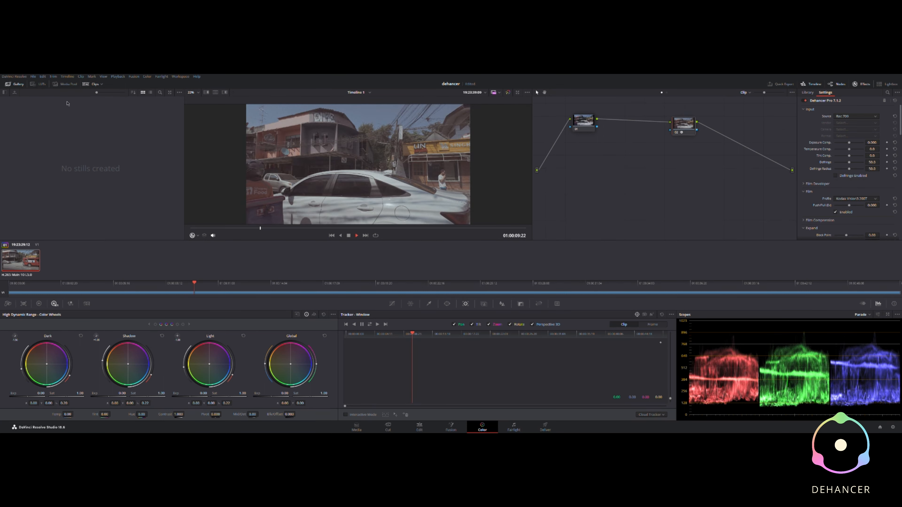
mouse_move(68, 105)
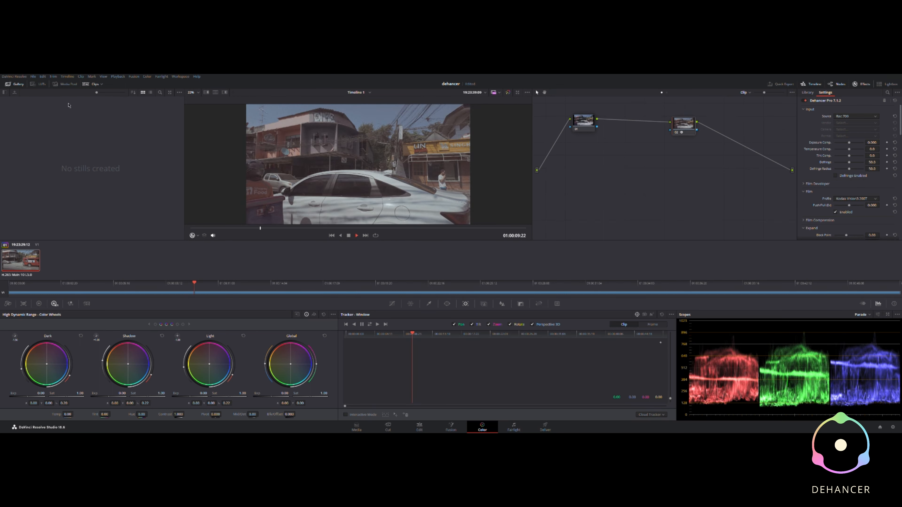
mouse_move(547, 223)
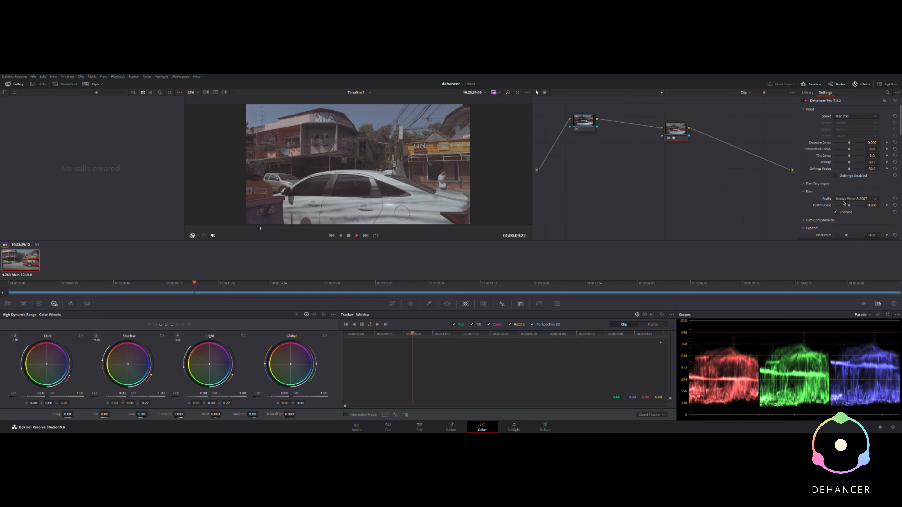
left_click(854, 198)
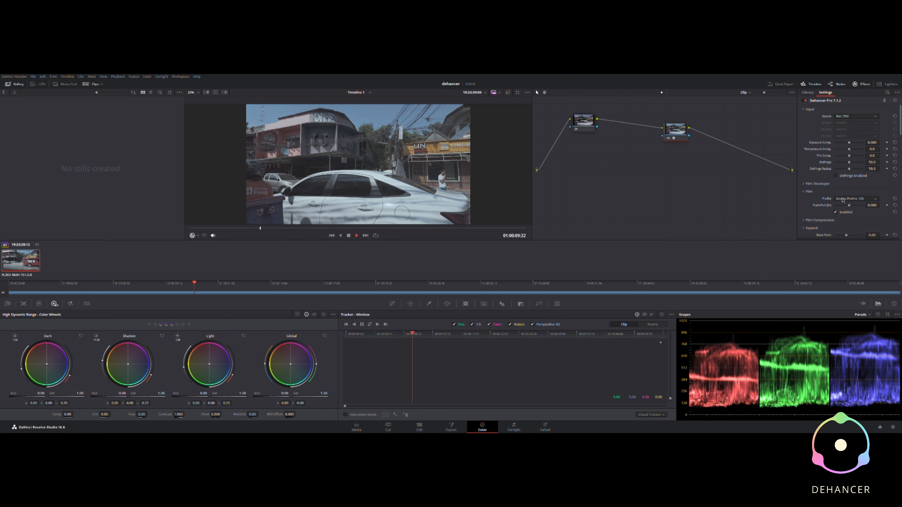
mouse_move(846, 250)
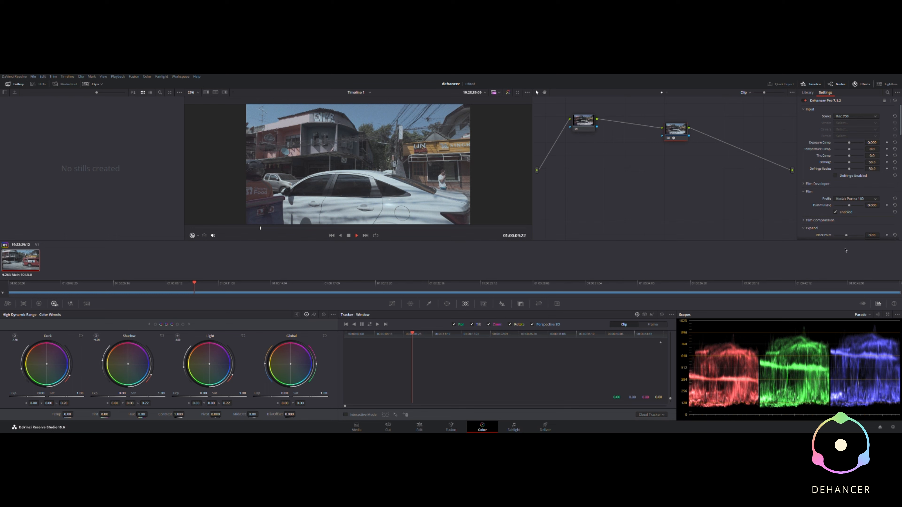
left_click(851, 199)
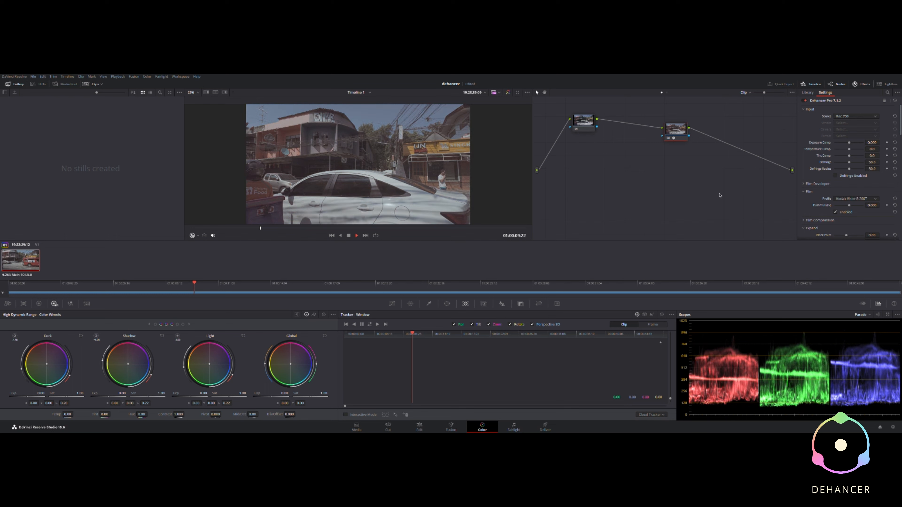
mouse_move(833, 185)
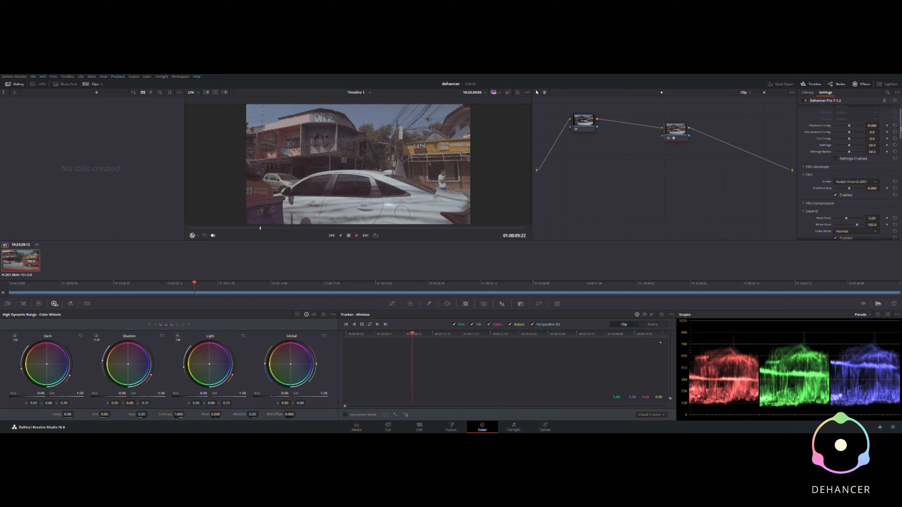
scroll("down", 3)
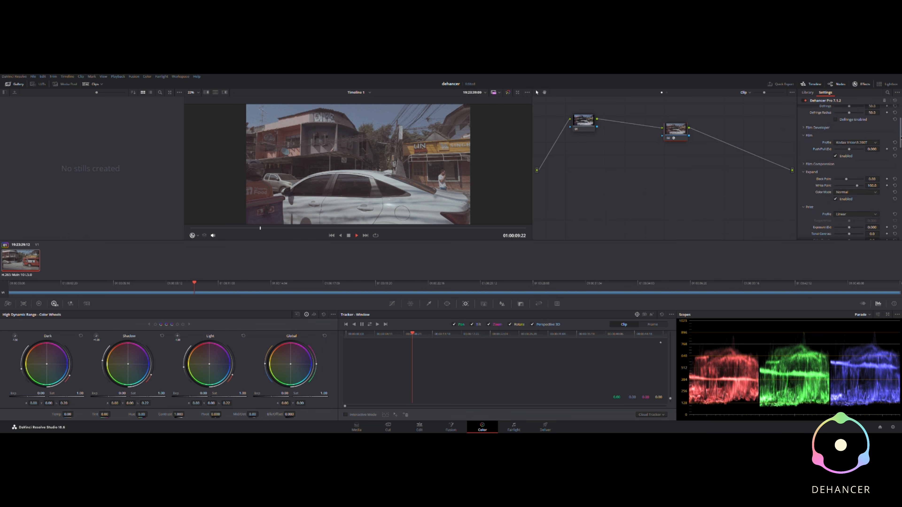
scroll("down", 3)
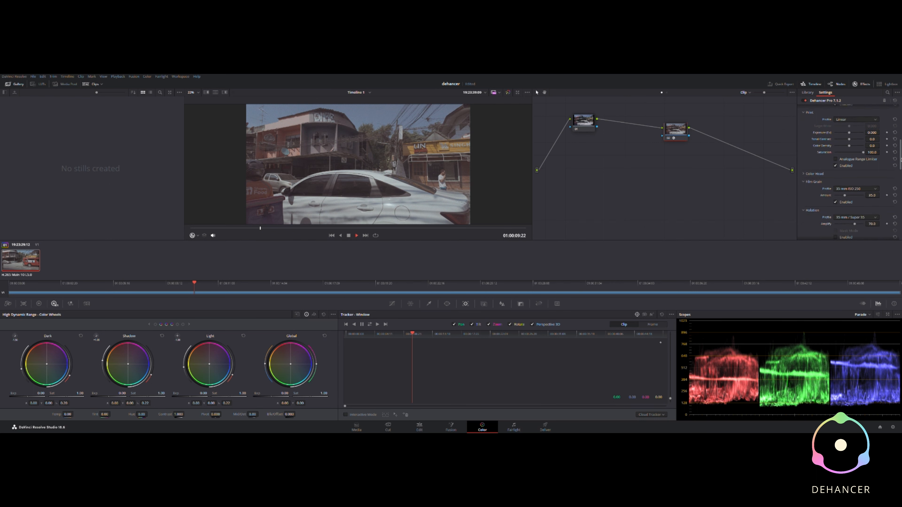
scroll("down", 3)
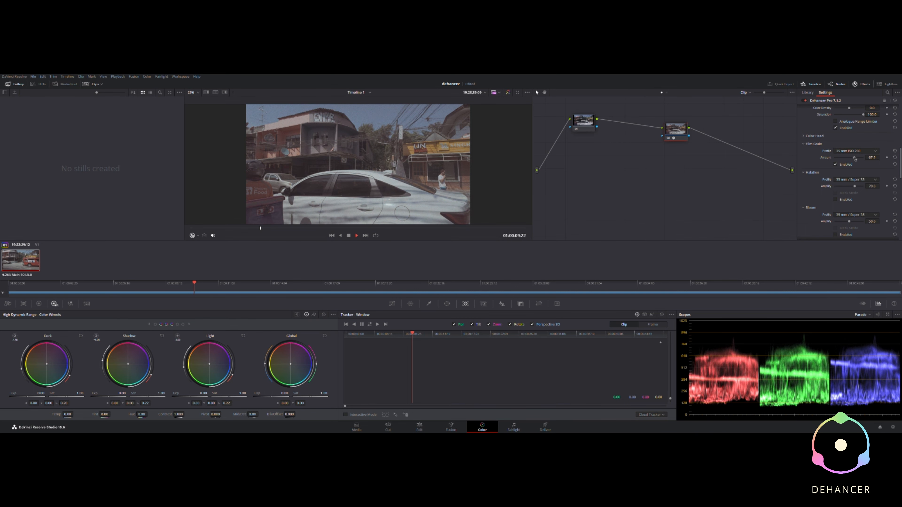
mouse_move(492, 152)
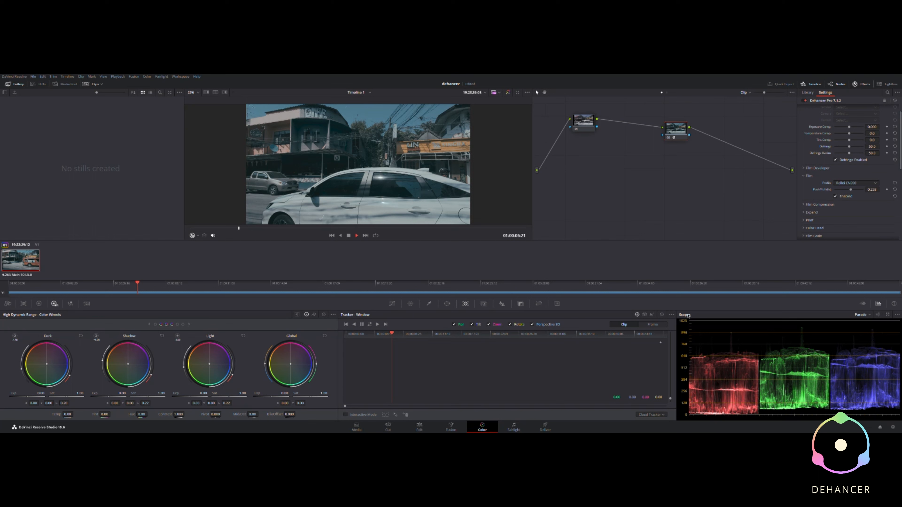
mouse_move(379, 175)
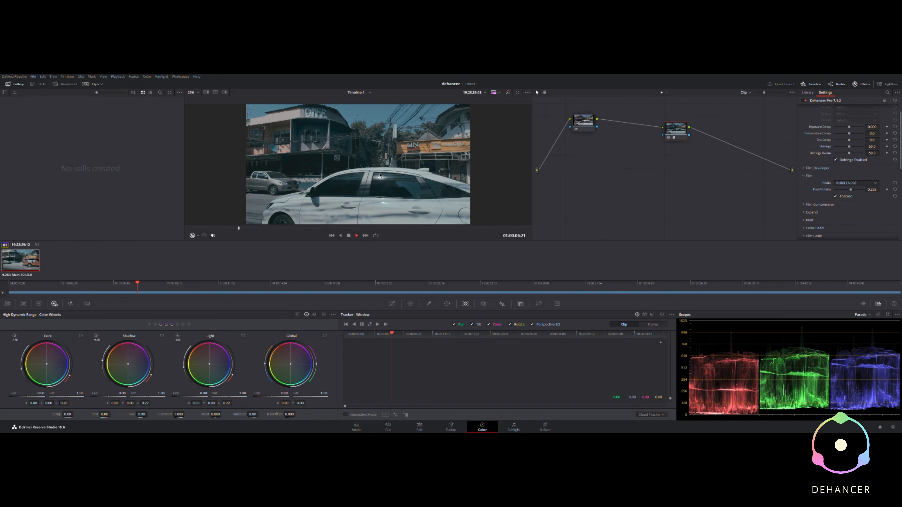
Step: Cycle the Dehancer Film Profile through a black-and-white stock and a couple of colour stocks
left_click(676, 129)
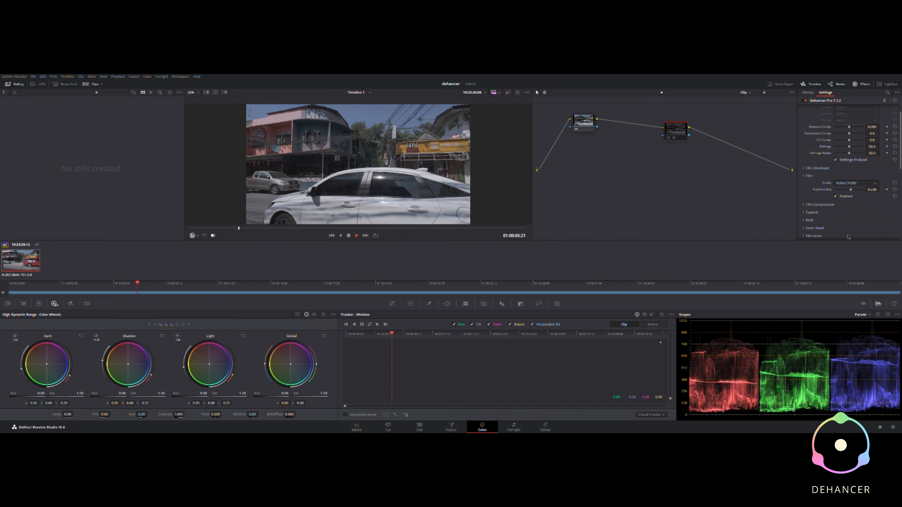
left_click(856, 182)
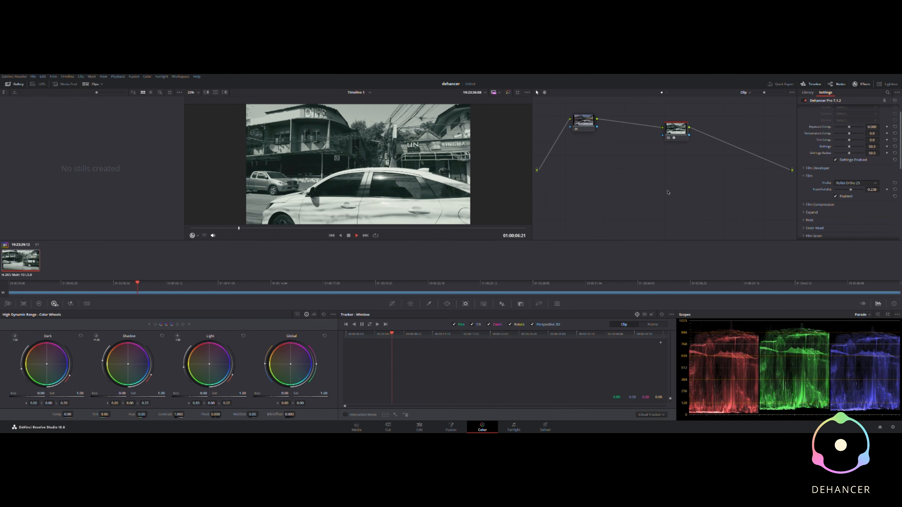
mouse_move(807, 184)
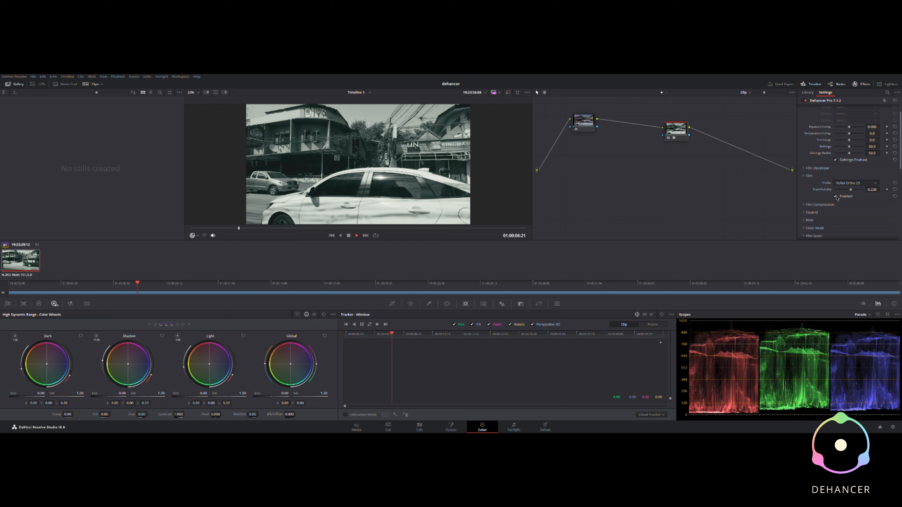
left_click(835, 196)
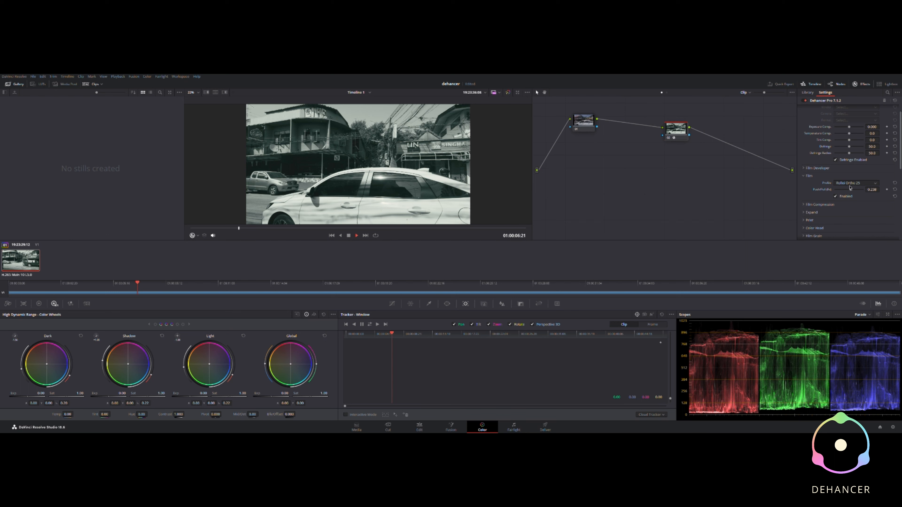
left_click(856, 182)
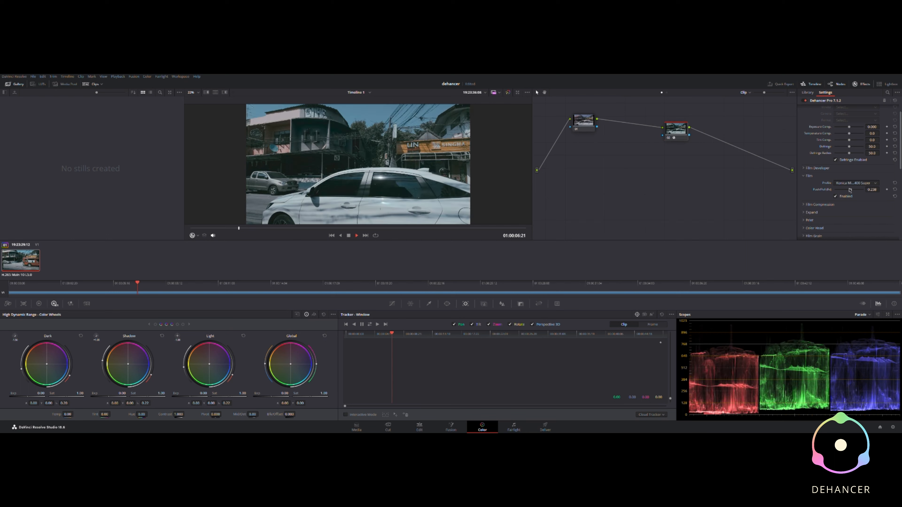
left_click(856, 182)
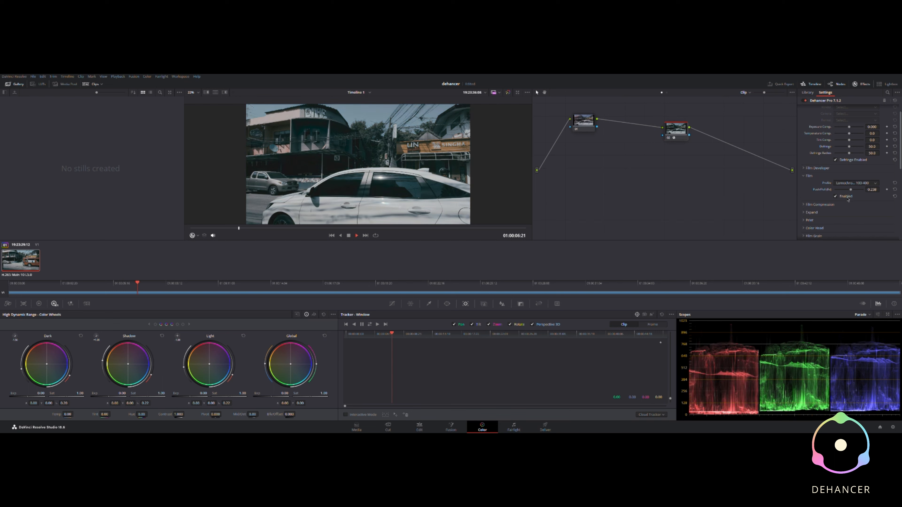
Step: Preview several more film profiles and settle on the Ilford HP5 black-and-white stock
left_click(863, 183)
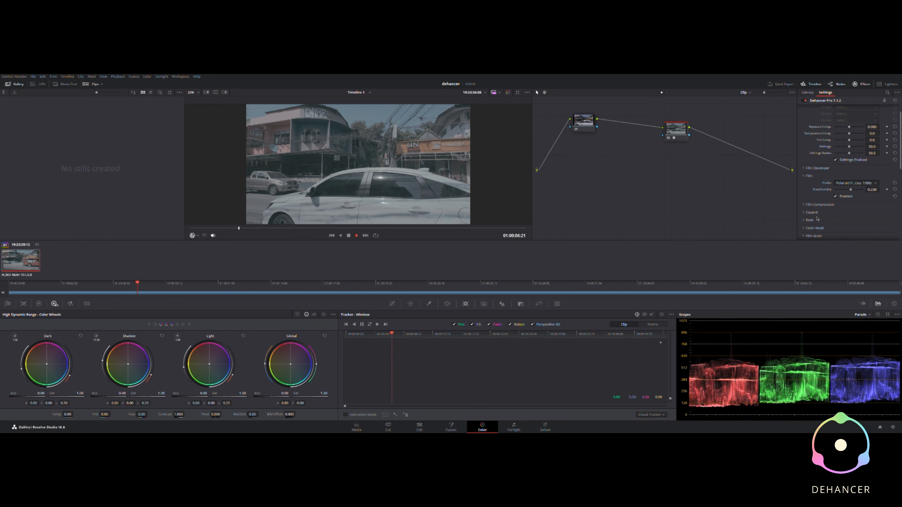
mouse_move(752, 210)
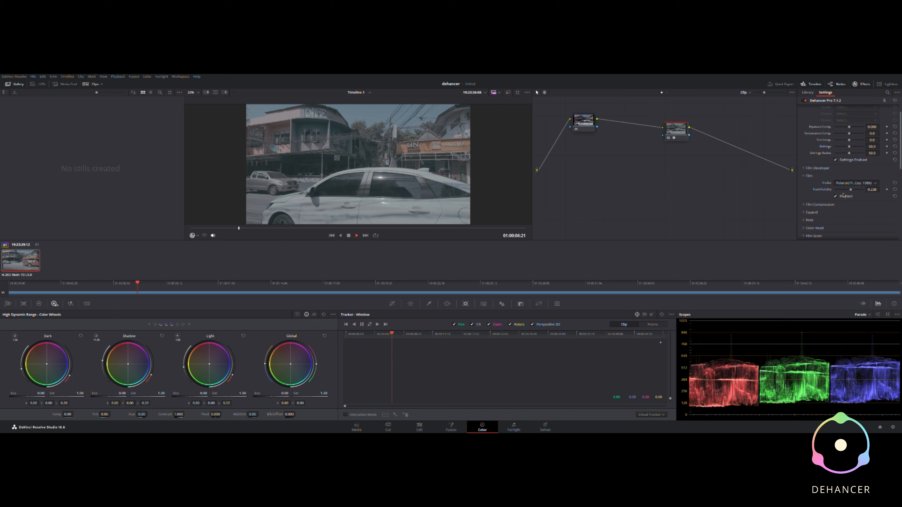
mouse_move(843, 241)
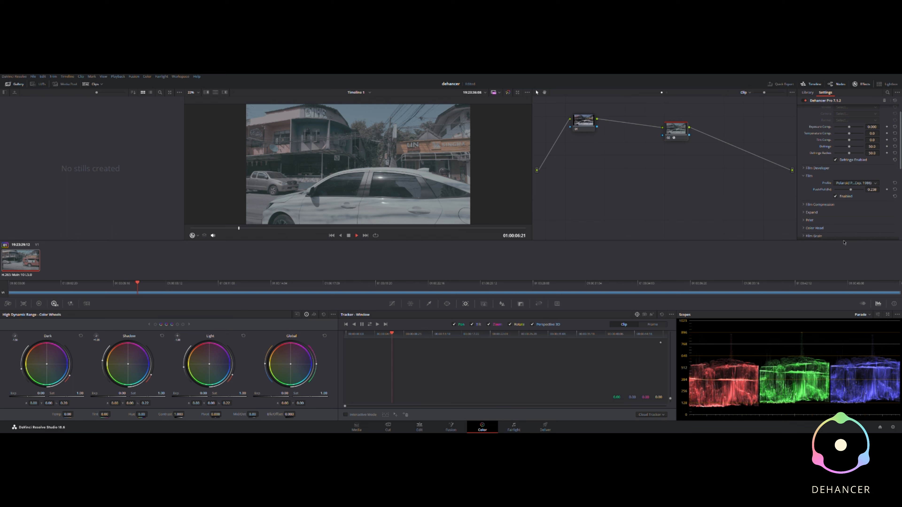
left_click(856, 183)
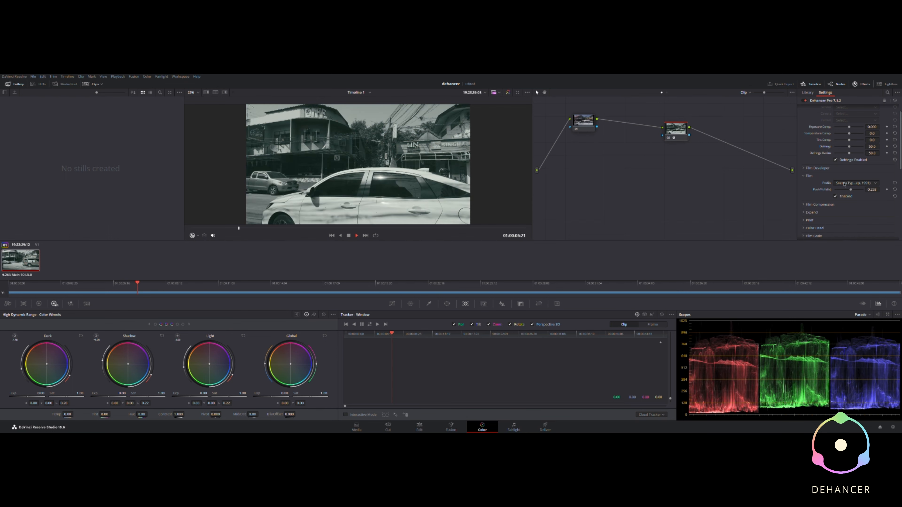
mouse_move(847, 215)
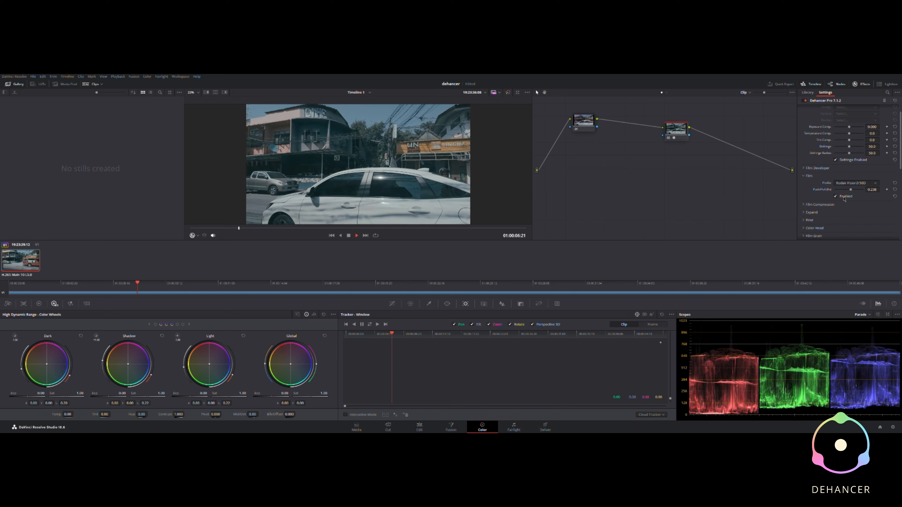
left_click(857, 182)
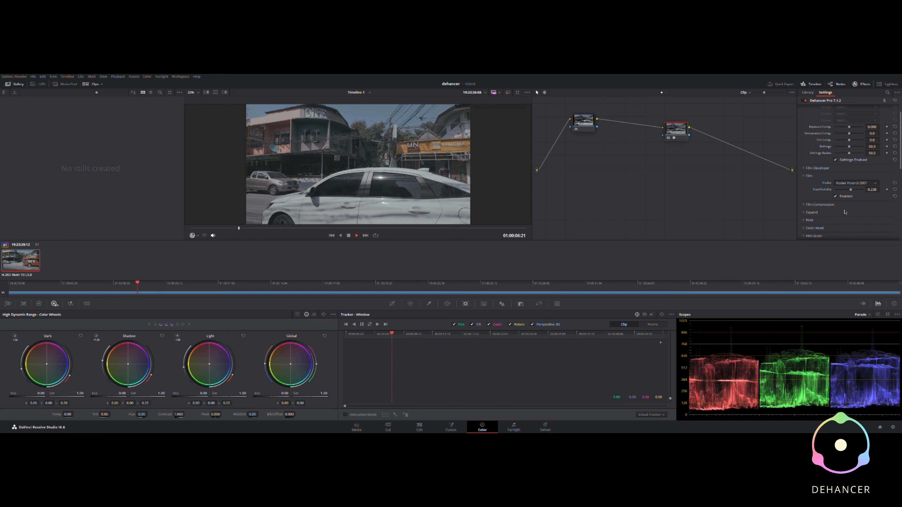
left_click(855, 183)
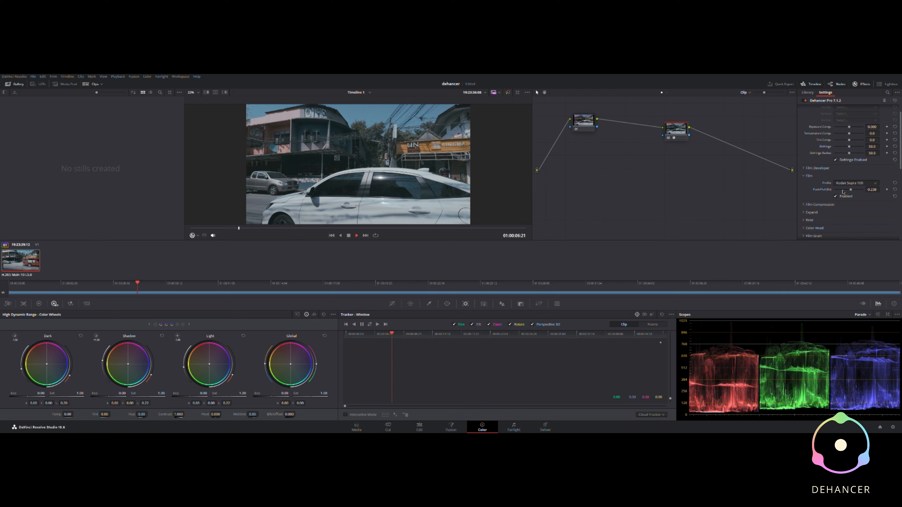
left_click(855, 183)
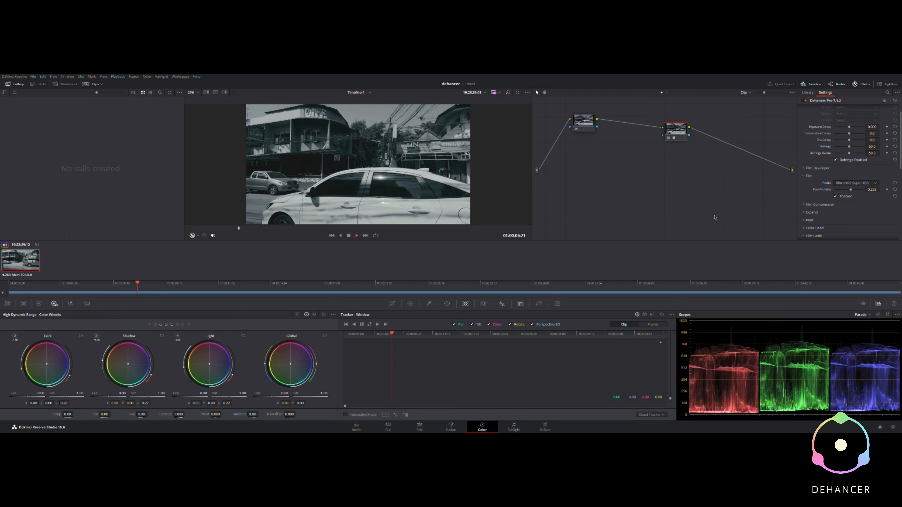
mouse_move(448, 198)
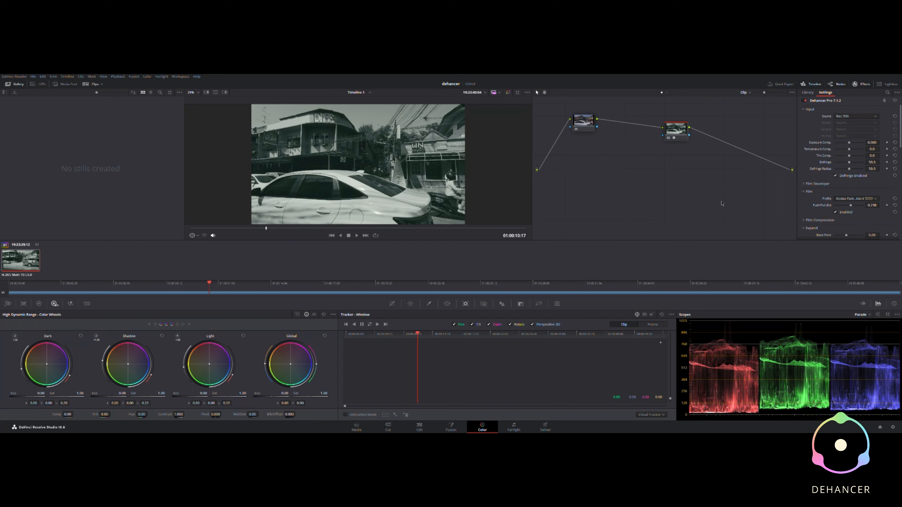
mouse_move(732, 198)
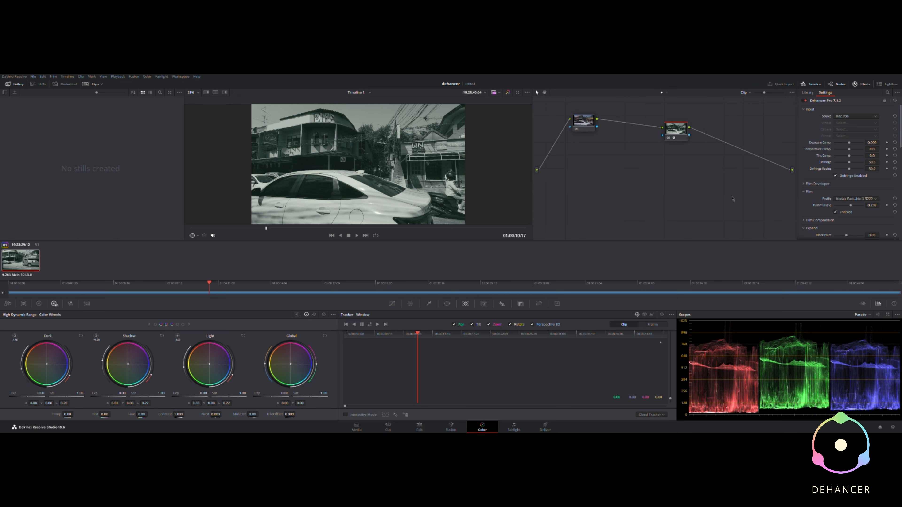
mouse_move(708, 183)
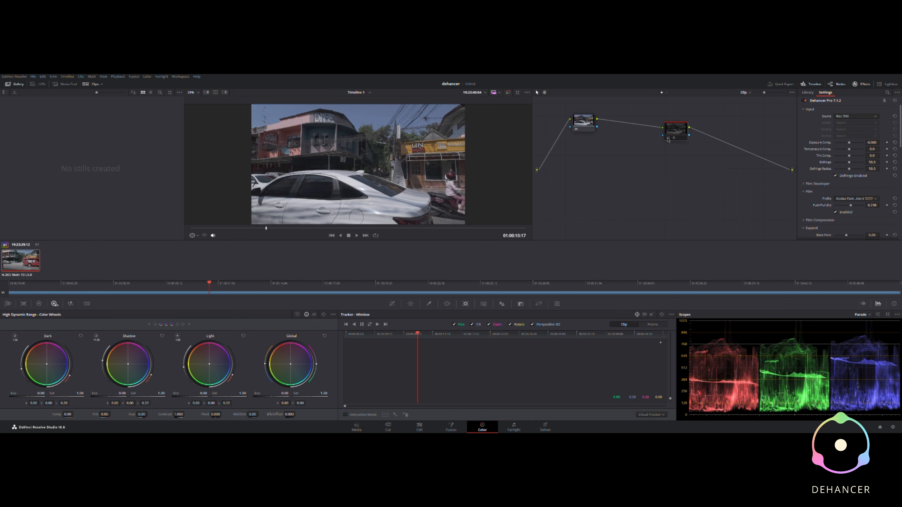
Step: Re-enable the Dehancer node to restore the black-and-white look and reach the Print settings
left_click(677, 132)
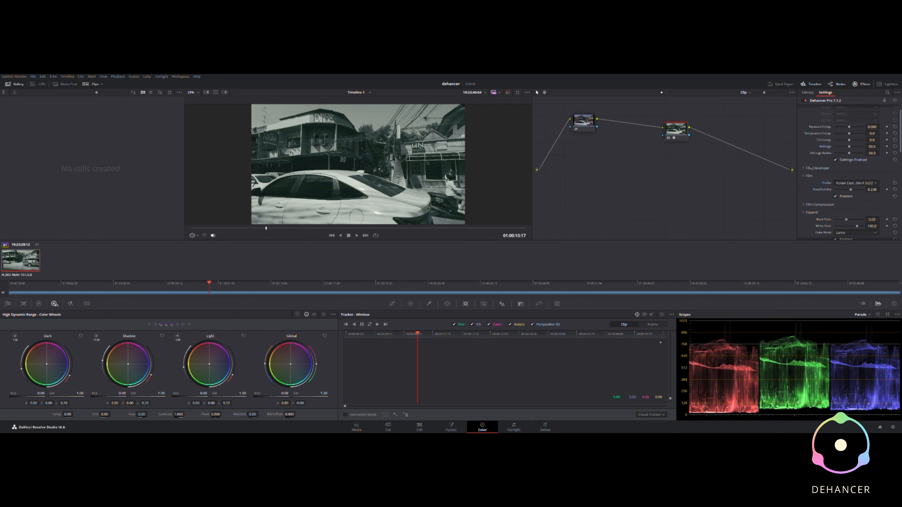
scroll("down", 3)
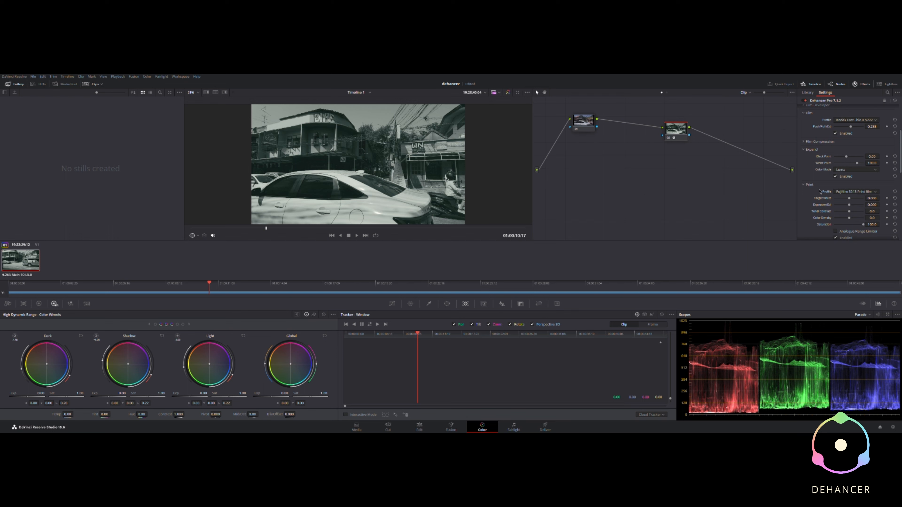
scroll("down", 3)
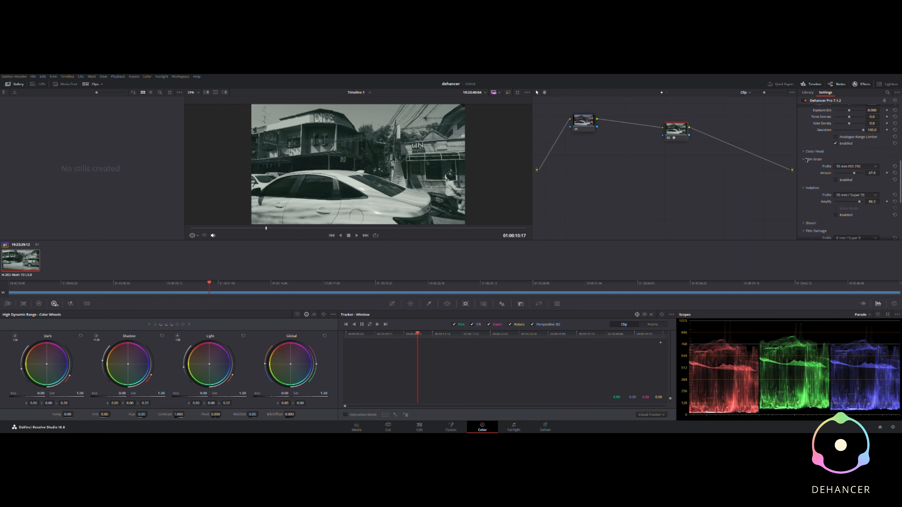
left_click(804, 151)
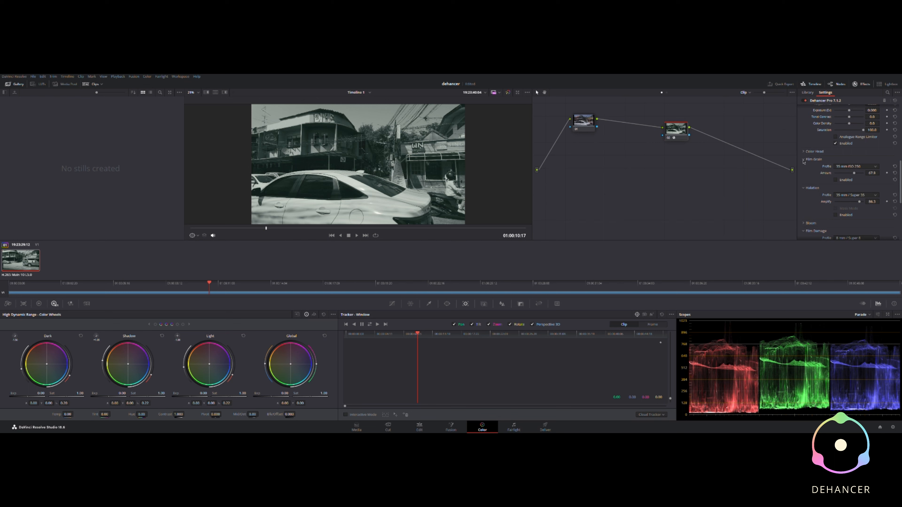
Step: Review and collapse the Film Grain, Halation, Bloom and Film Damage sections
left_click(804, 159)
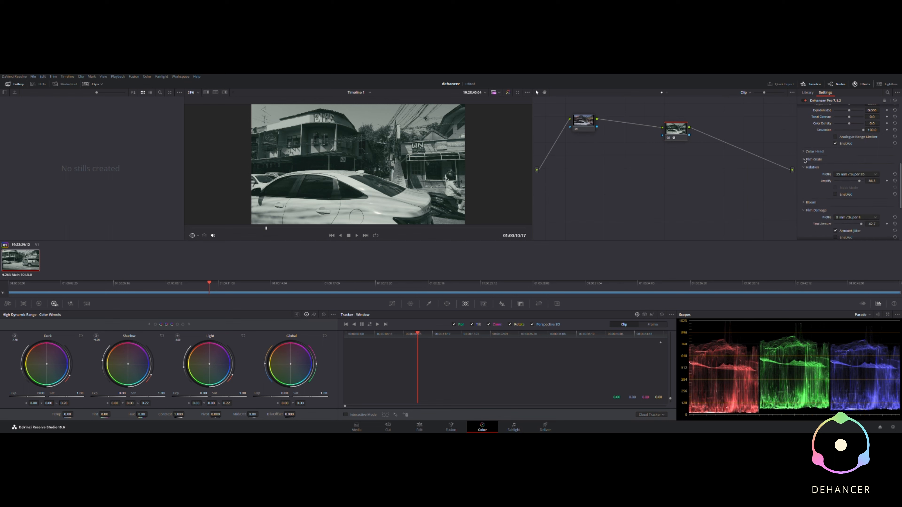
left_click(804, 167)
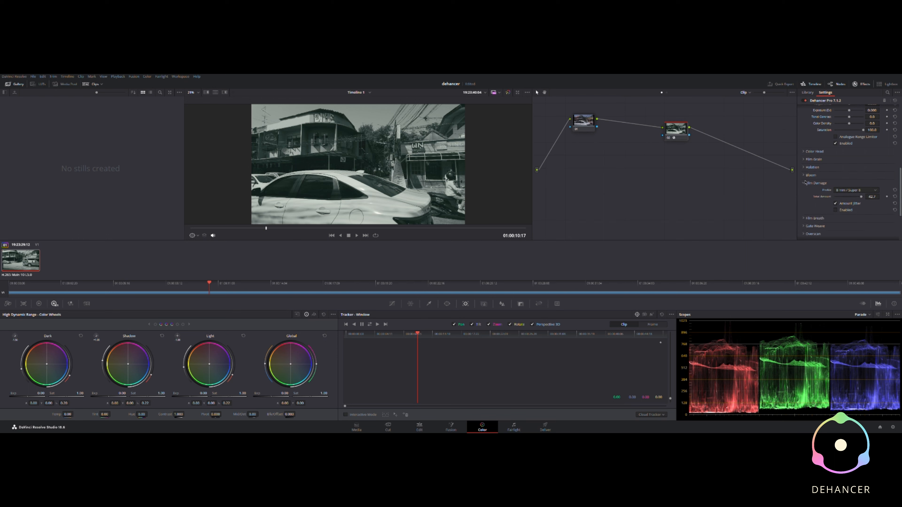
left_click(804, 174)
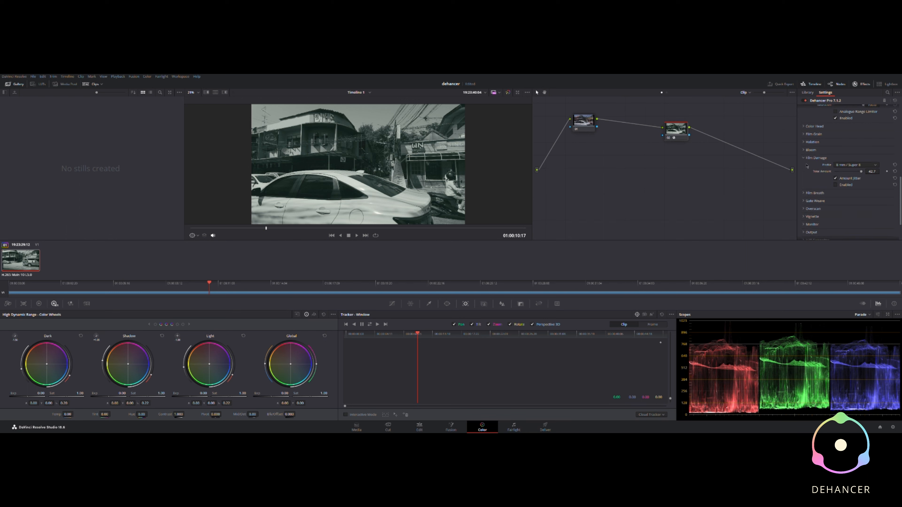
left_click(805, 157)
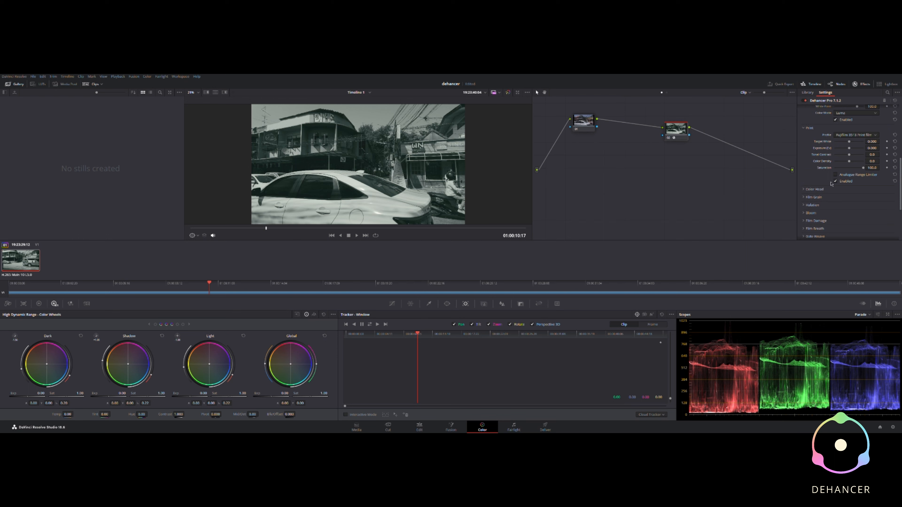
Step: Expand Dehancer's LUT Generator section to show LUT Size and Export LUT
scroll("down", 3)
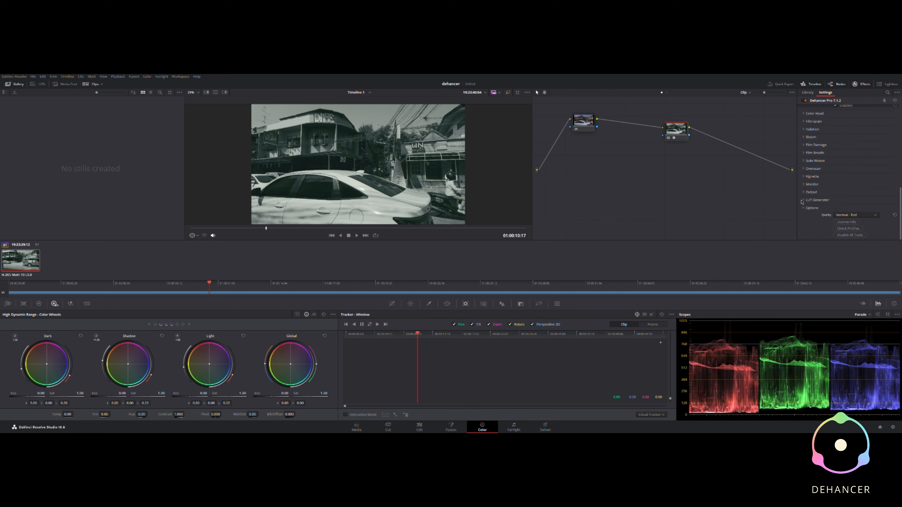
left_click(803, 199)
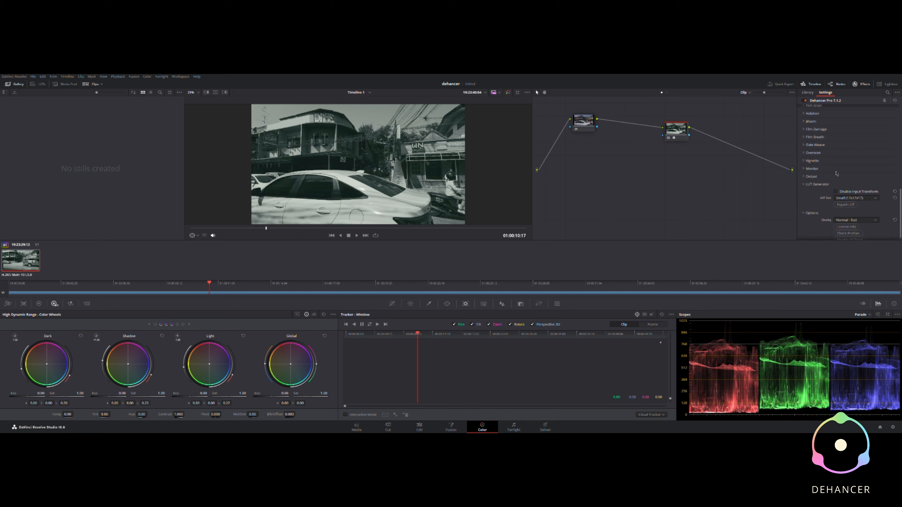
mouse_move(842, 163)
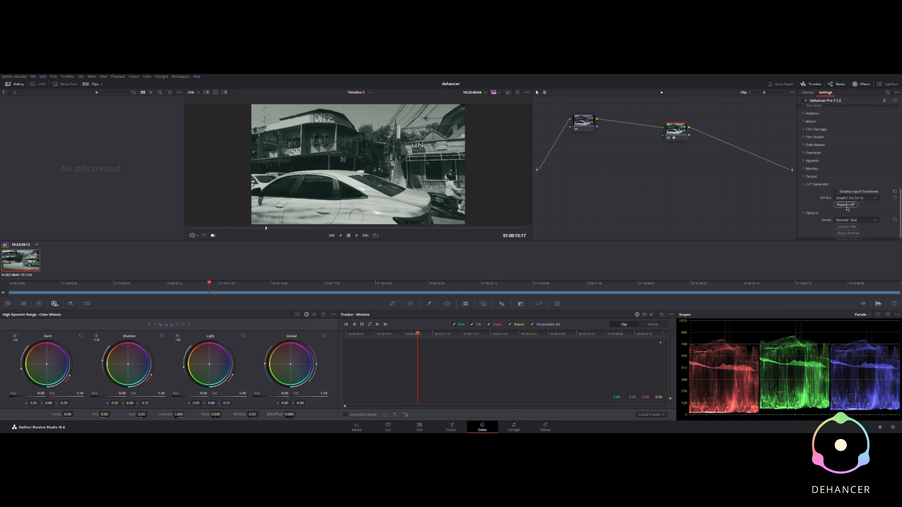
mouse_move(841, 171)
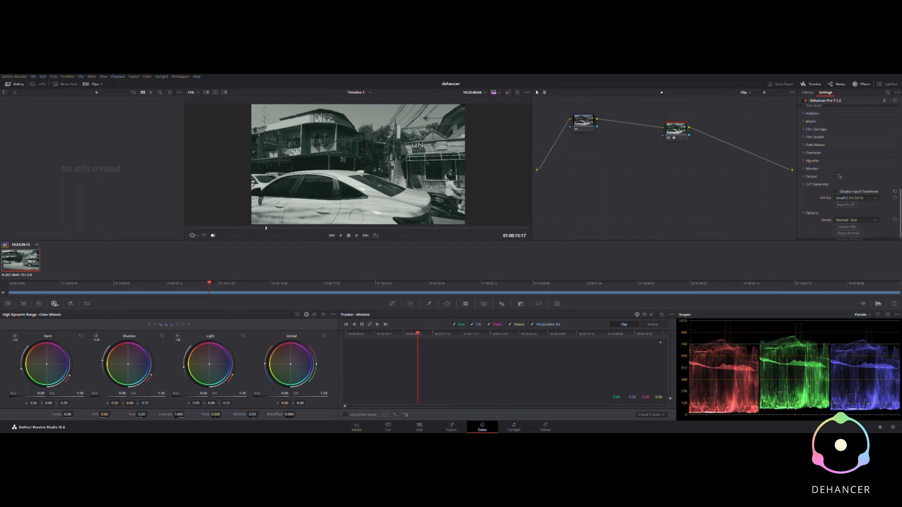
mouse_move(843, 155)
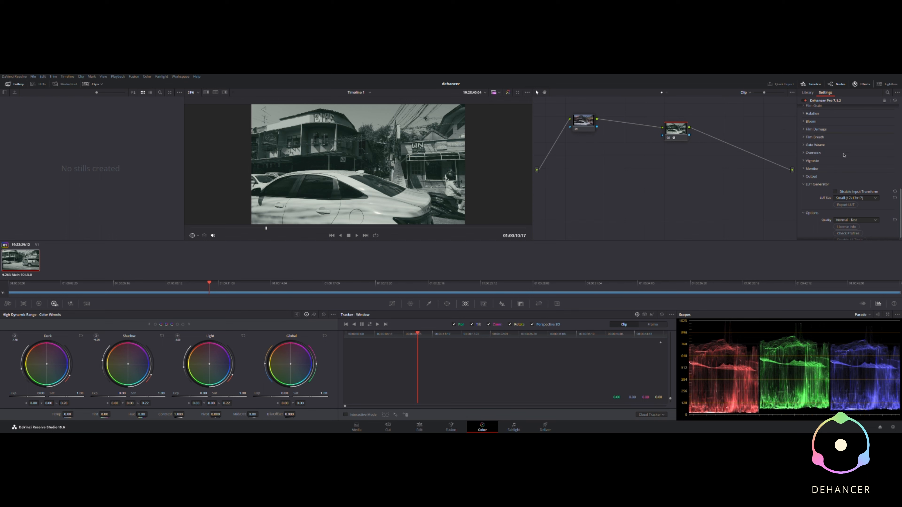
mouse_move(876, 112)
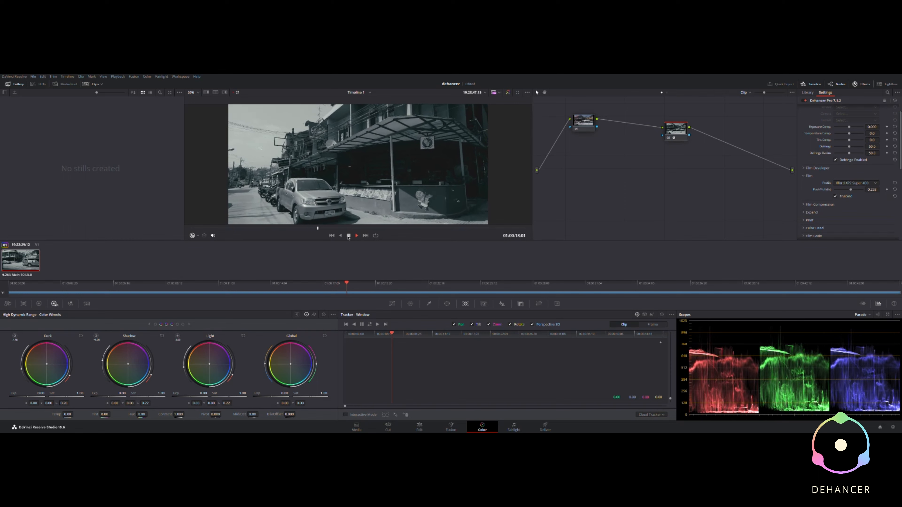
Step: Jump to a later storefront shot and expand Dehancer's Gate Weave and Bloom settings
left_click(356, 235)
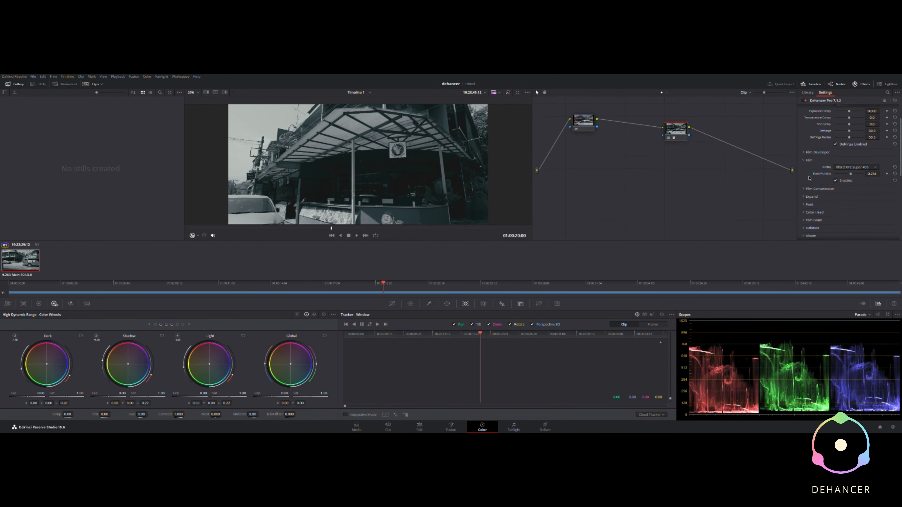
scroll("down", 3)
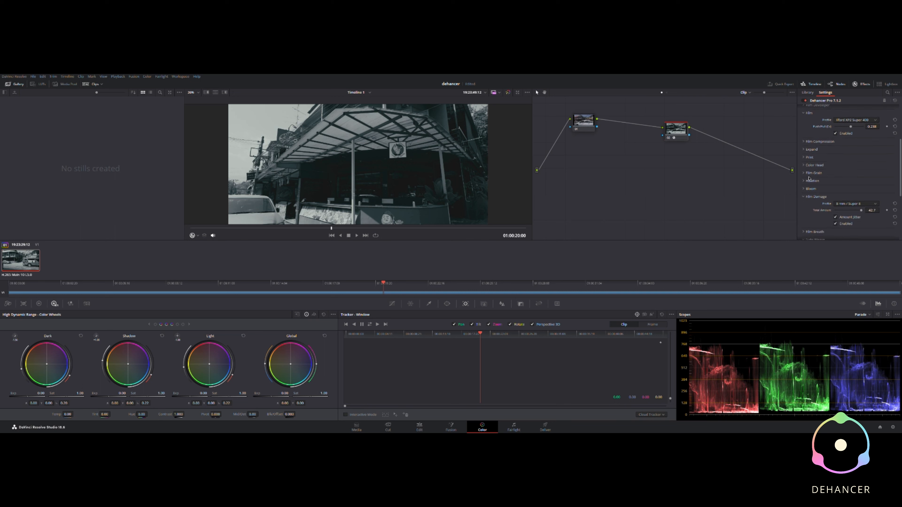
scroll("down", 3)
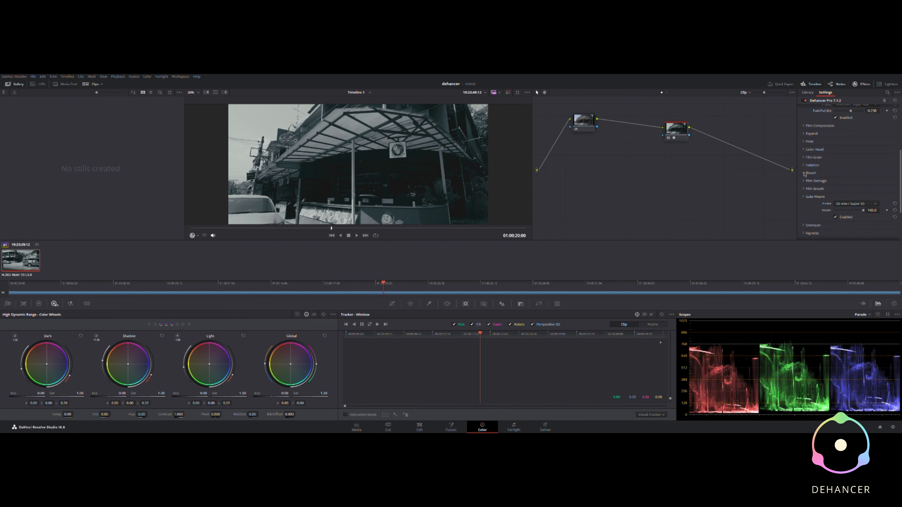
left_click(811, 172)
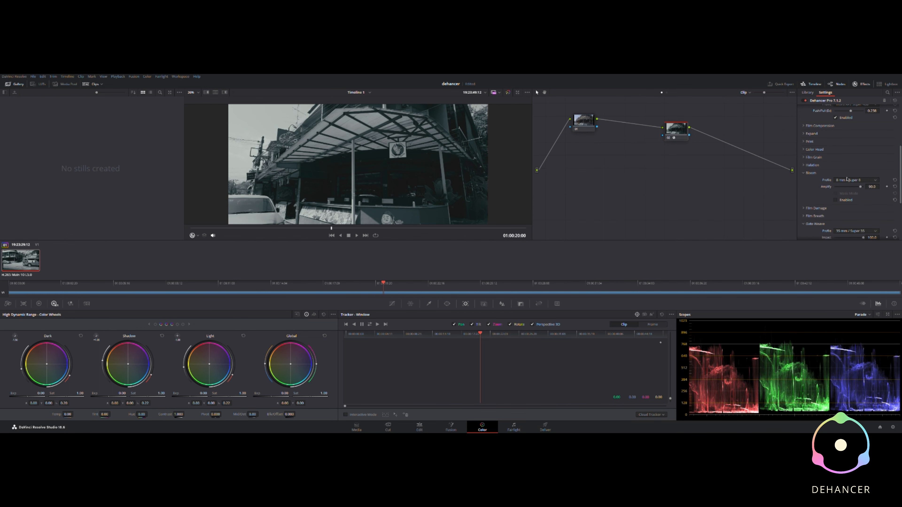